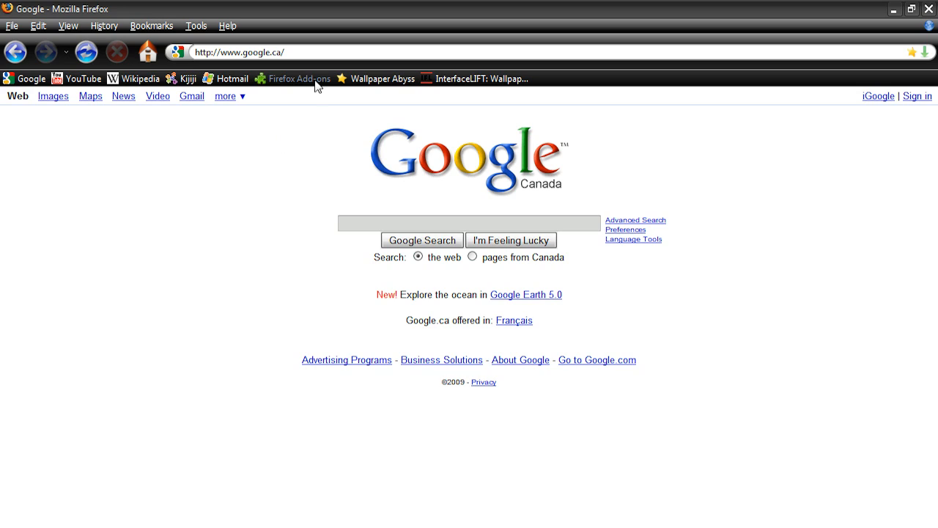
{"action": "mouse_move", "coordinate": [315, 91]}
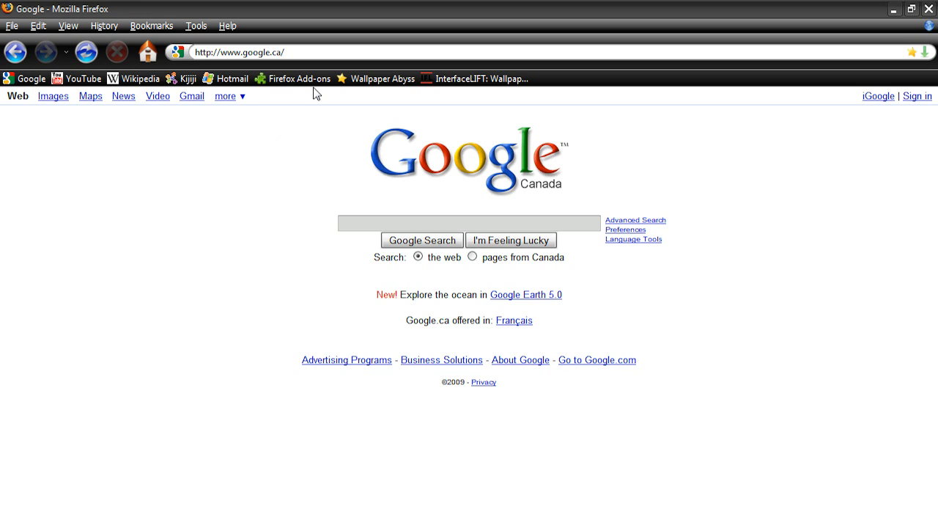
{"action": "mouse_move", "coordinate": [315, 111]}
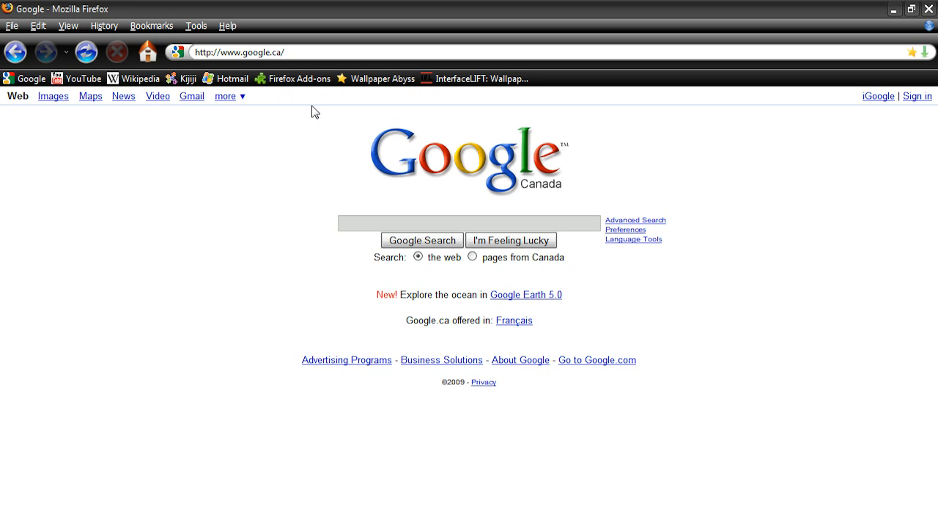
Step: Go to about:config and accept the 'I'll be careful, I promise!' warning
{"action": "left_click", "coordinate": [311, 51]}
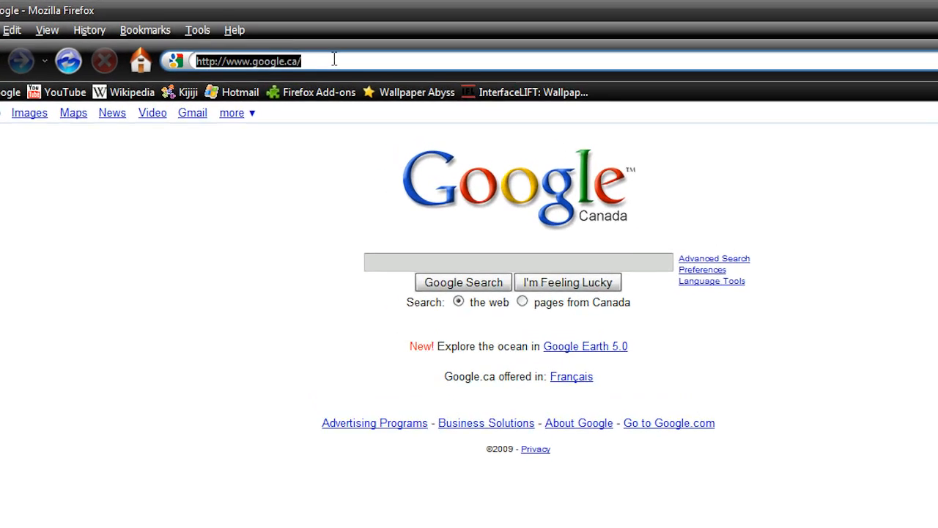
{"action": "type", "text": "about:config"}
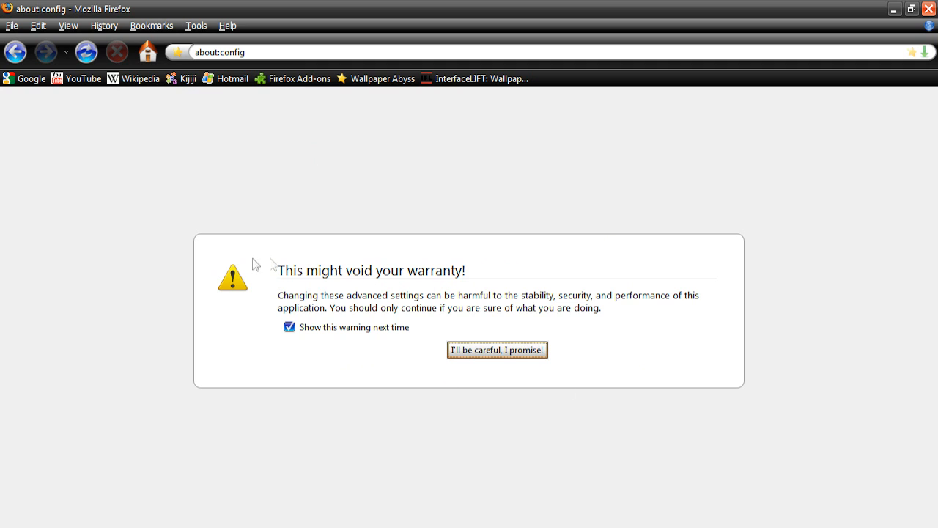
{"action": "mouse_move", "coordinate": [478, 264]}
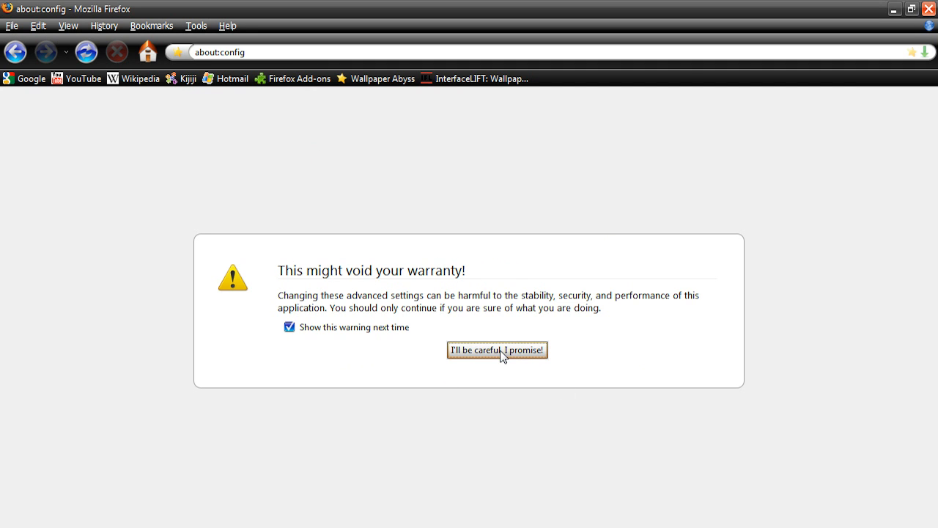
{"action": "left_click", "coordinate": [497, 349]}
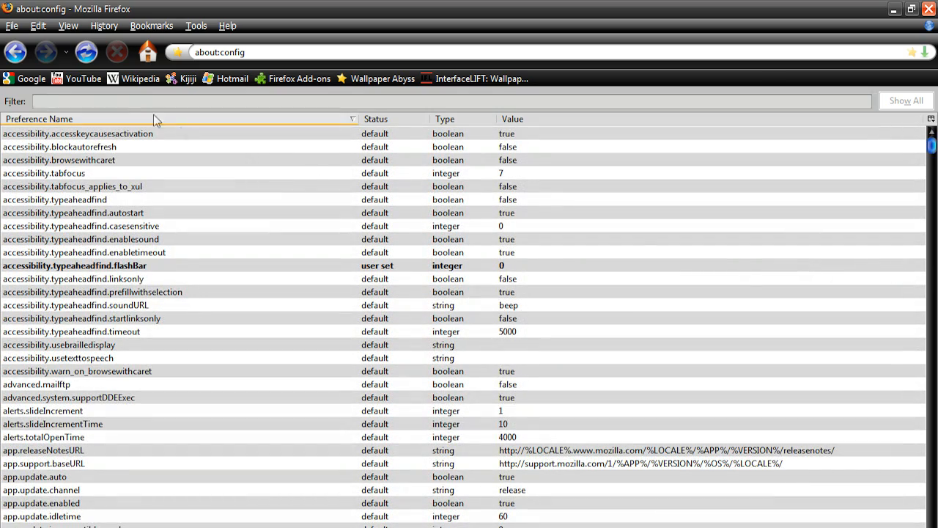
Step: Filter preferences by 'pipelining' and switch network.http.pipelining to true
{"action": "left_click", "coordinate": [131, 102]}
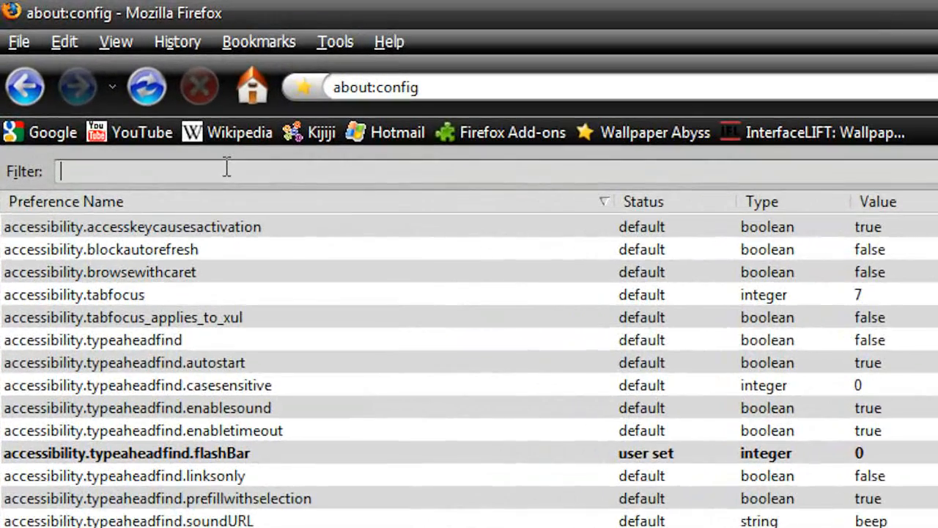
{"action": "type", "text": "pipelining"}
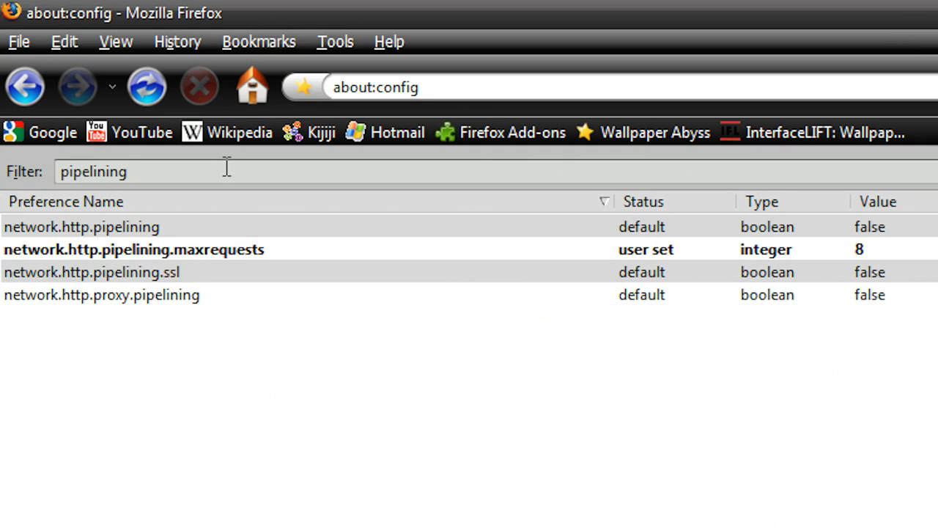
{"action": "mouse_move", "coordinate": [329, 270]}
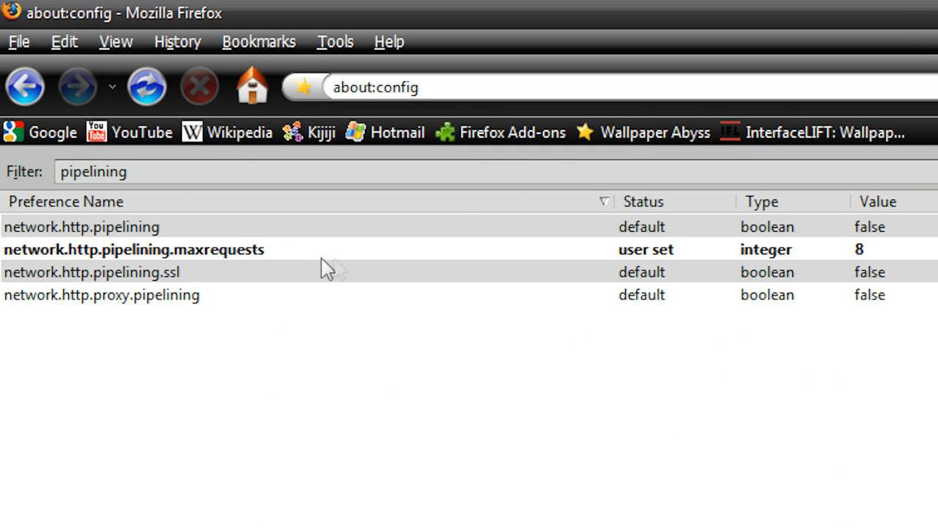
{"action": "mouse_move", "coordinate": [571, 249]}
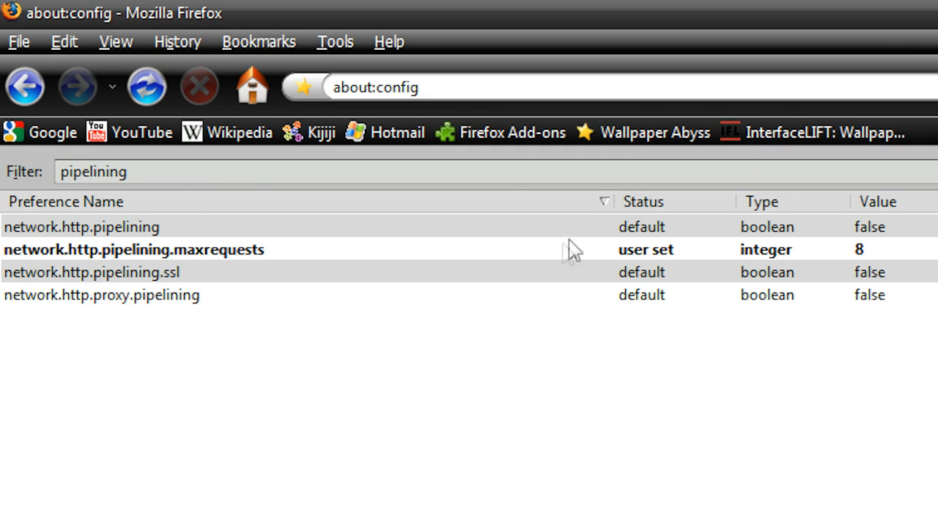
{"action": "mouse_move", "coordinate": [305, 282]}
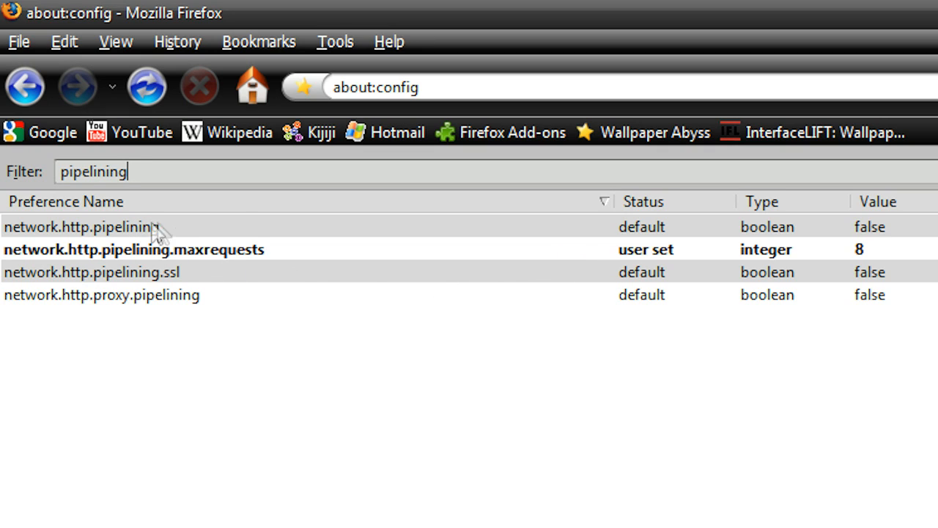
{"action": "mouse_move", "coordinate": [717, 228]}
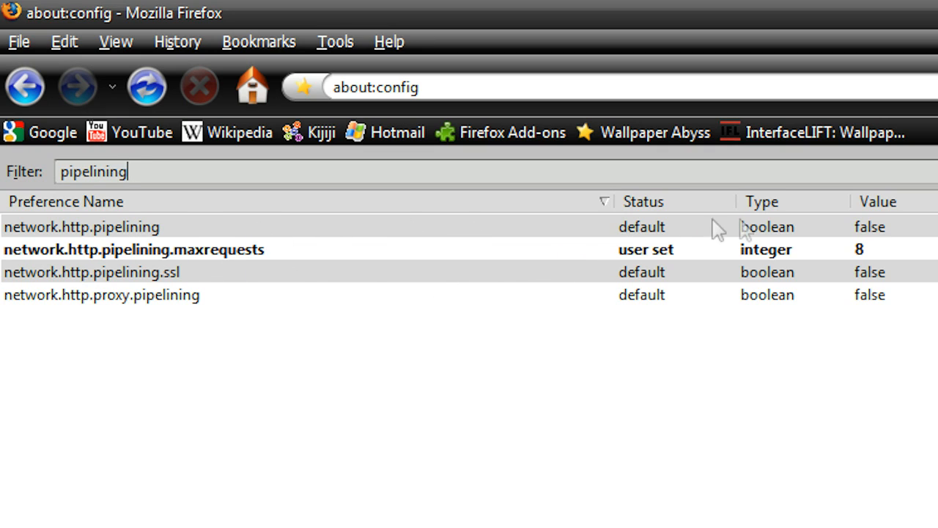
{"action": "mouse_move", "coordinate": [499, 238]}
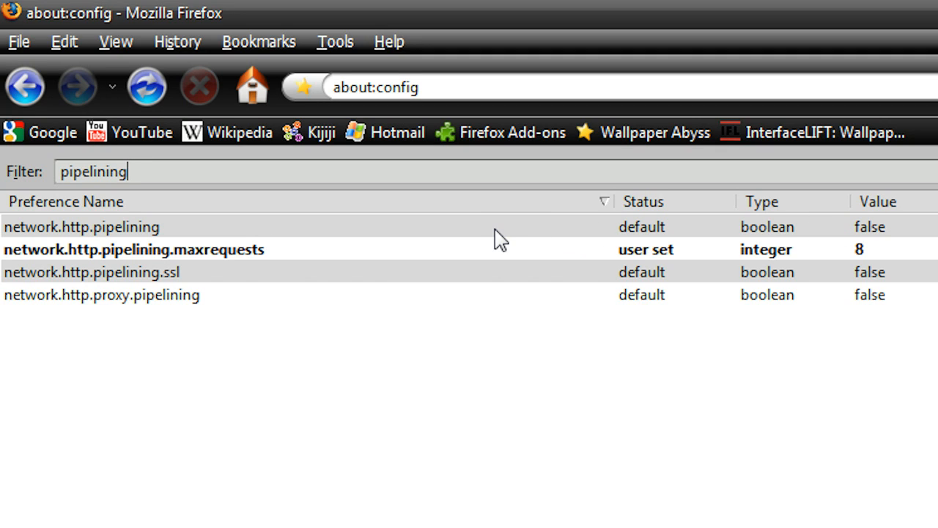
{"action": "double_click", "coordinate": [88, 225]}
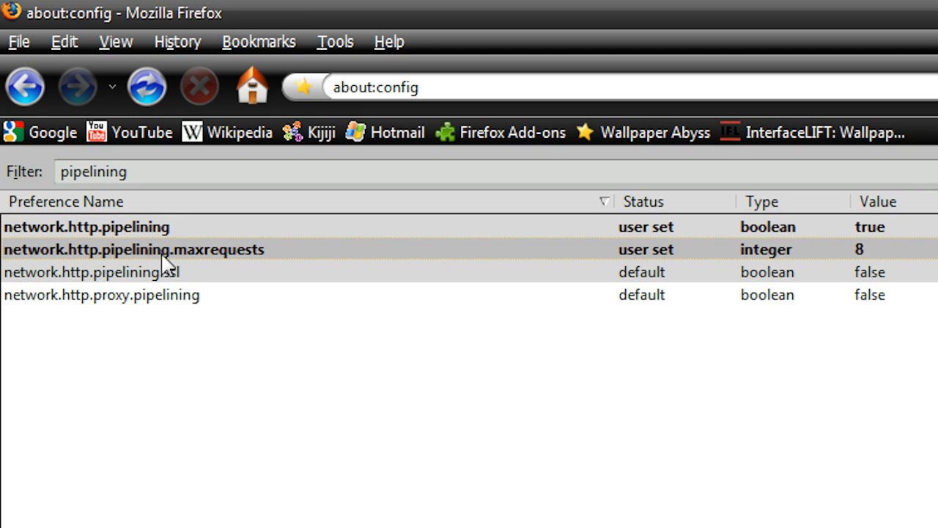
{"action": "mouse_move", "coordinate": [202, 264]}
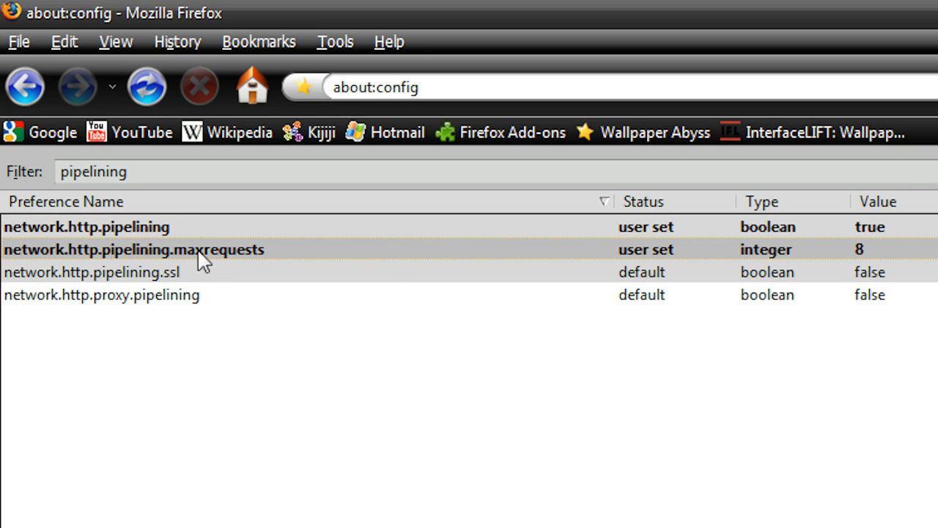
{"action": "mouse_move", "coordinate": [266, 261]}
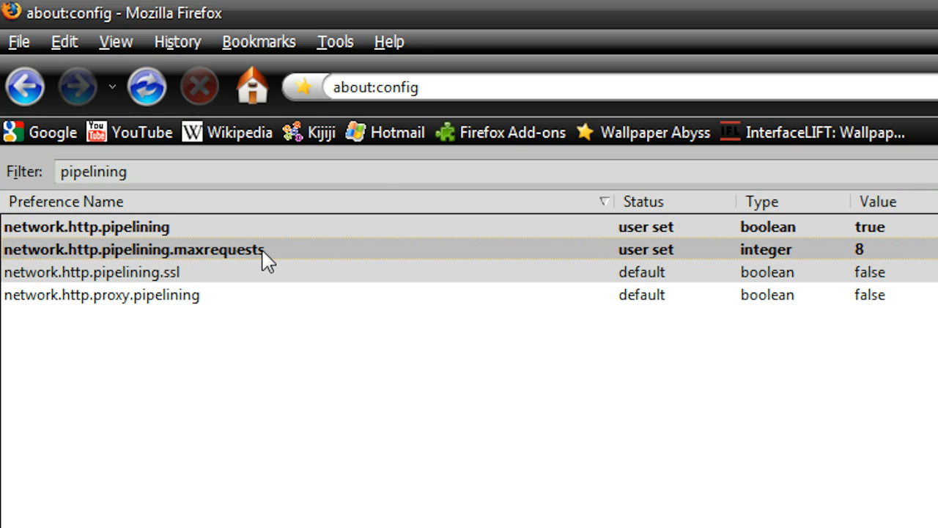
Step: Set network.http.pipelining.maxrequests to 30 in the integer dialog
{"action": "double_click", "coordinate": [147, 249]}
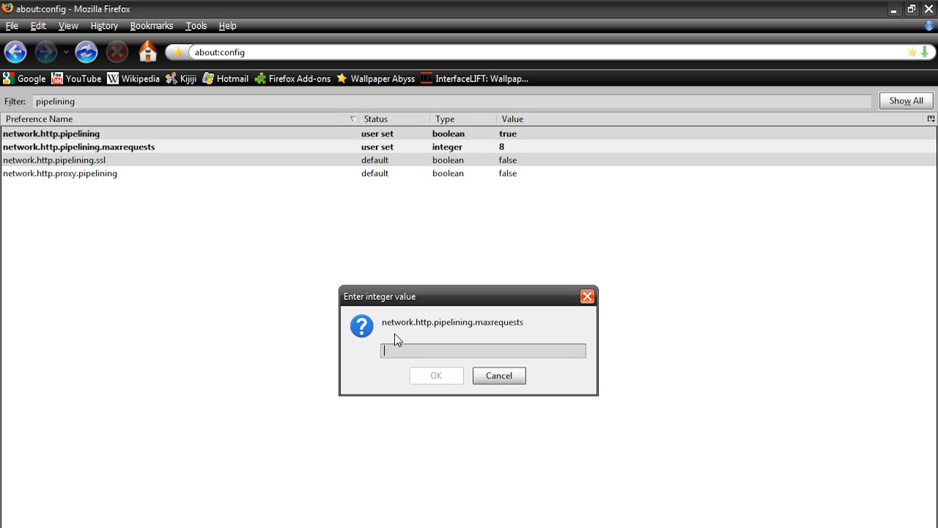
{"action": "type", "text": "30"}
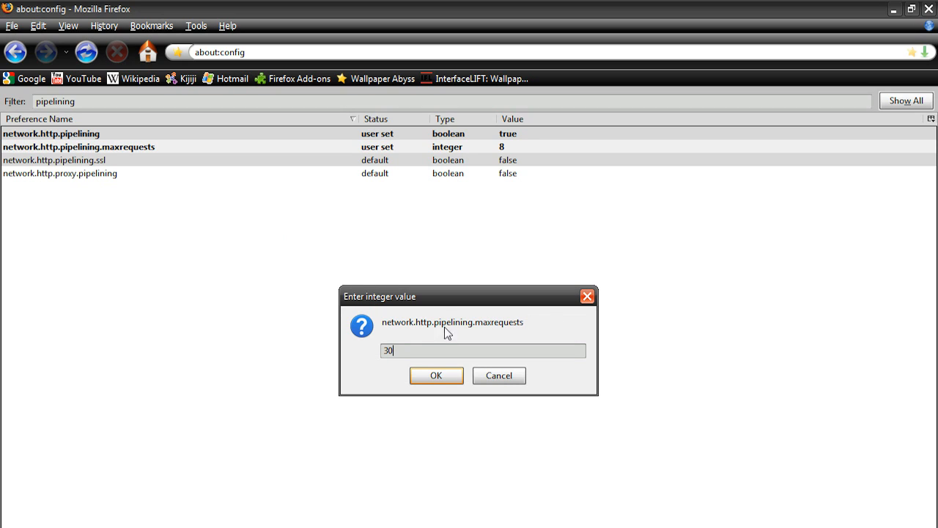
{"action": "mouse_move", "coordinate": [441, 314]}
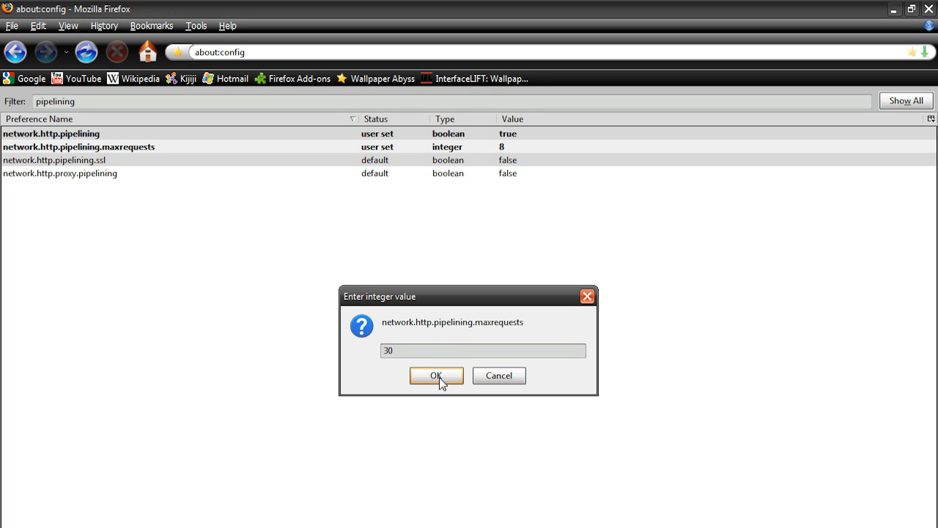
{"action": "left_click", "coordinate": [437, 375]}
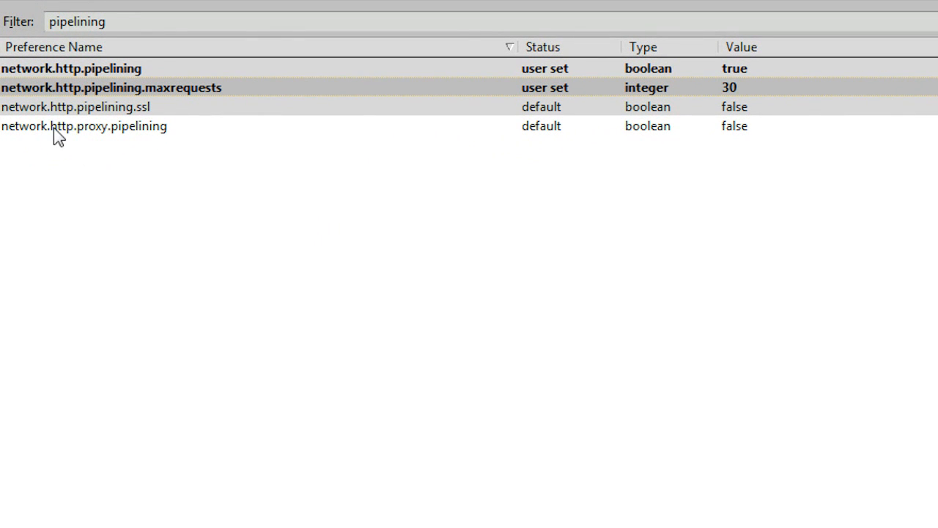
{"action": "mouse_move", "coordinate": [114, 138]}
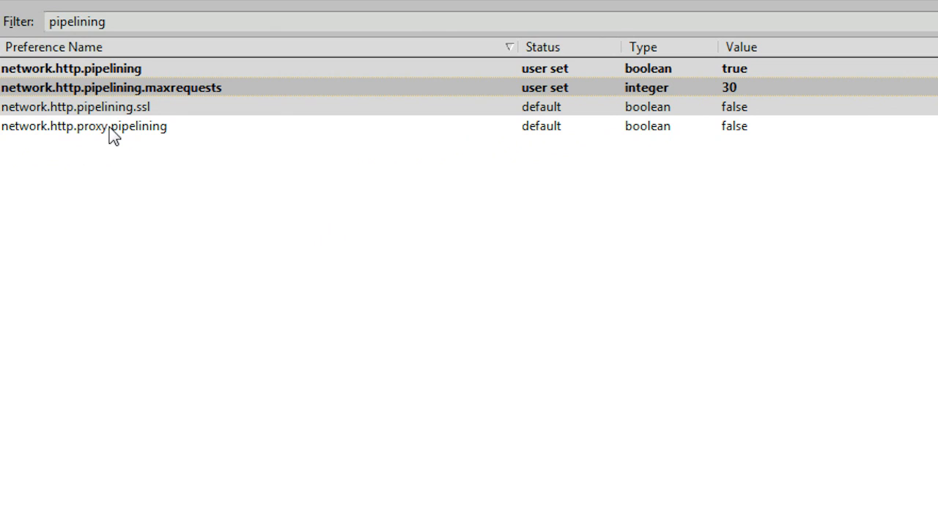
Step: Switch network.http.proxy.pipelining to true
{"action": "double_click", "coordinate": [85, 126]}
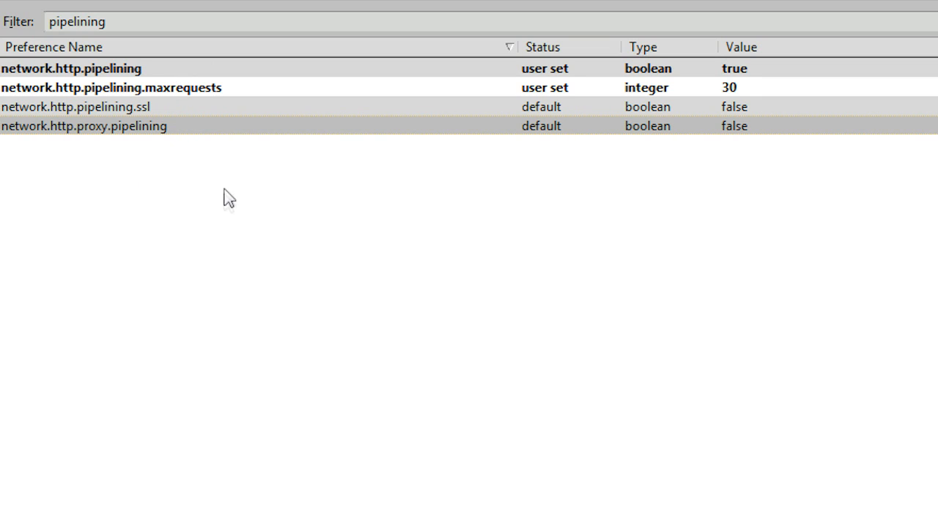
{"action": "mouse_move", "coordinate": [250, 132]}
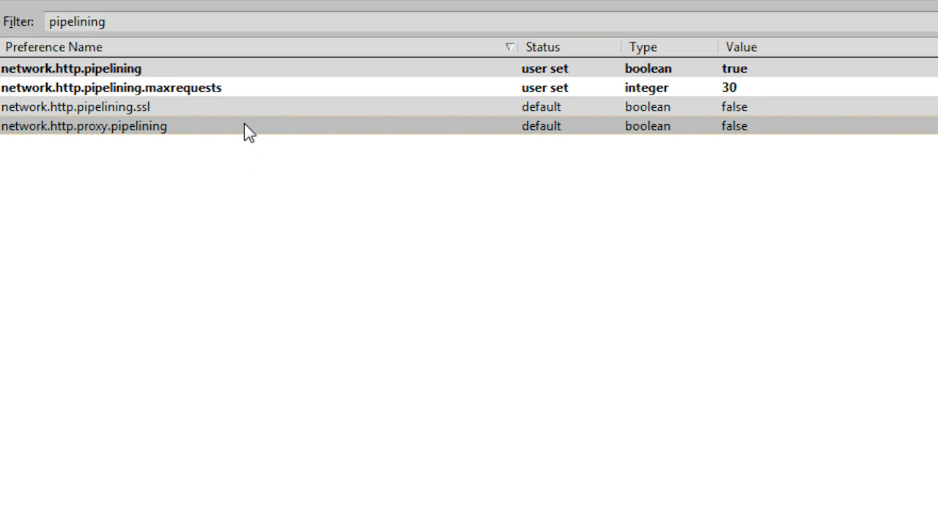
{"action": "double_click", "coordinate": [85, 126]}
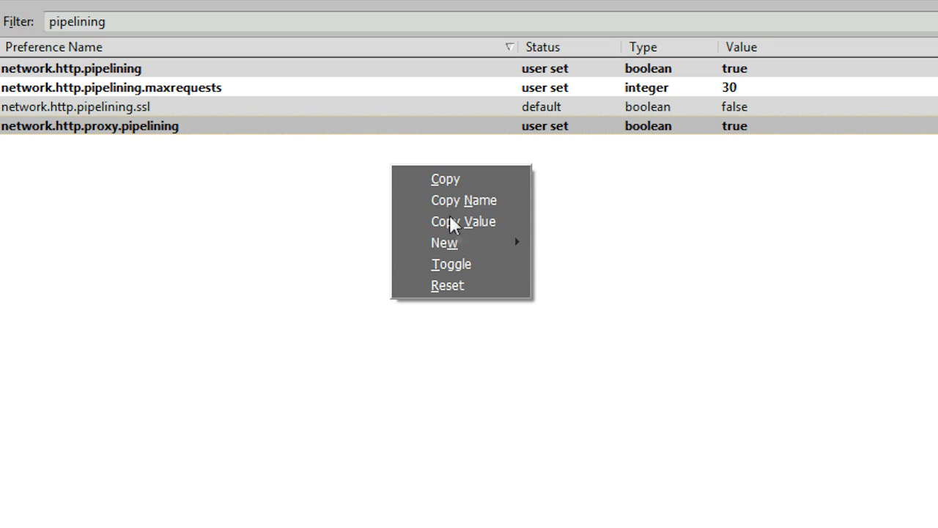
{"action": "mouse_move", "coordinate": [443, 244]}
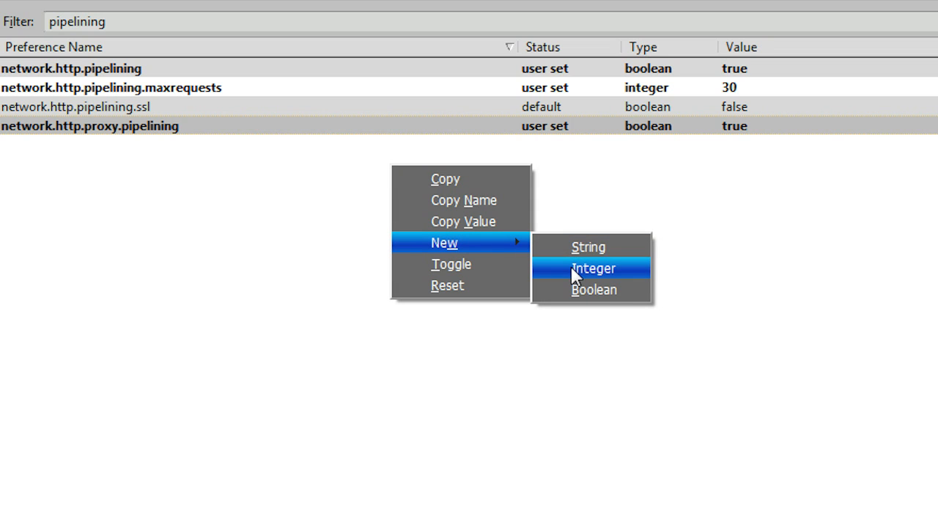
Step: Create integer preference nglayout.initialpaint.delay with value 0
{"action": "left_click", "coordinate": [593, 266]}
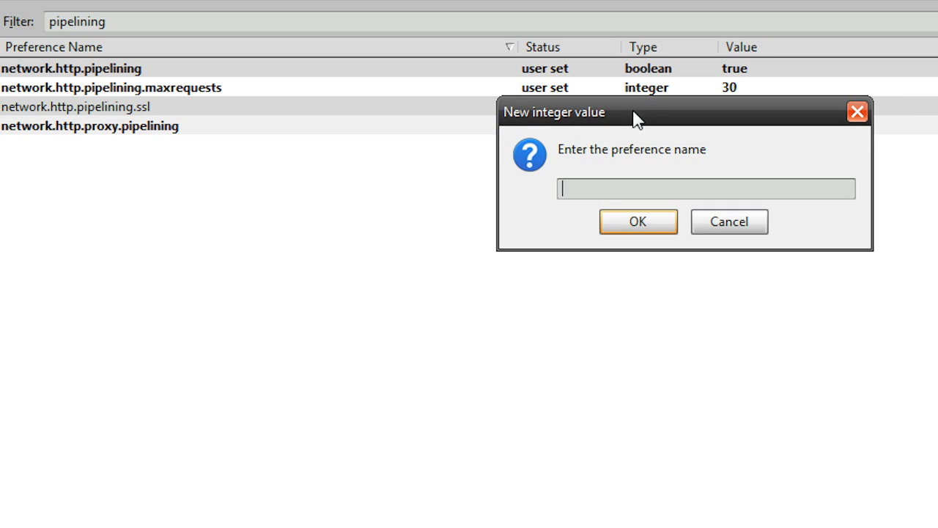
{"action": "type", "text": "nglayout.initialpaint.delay"}
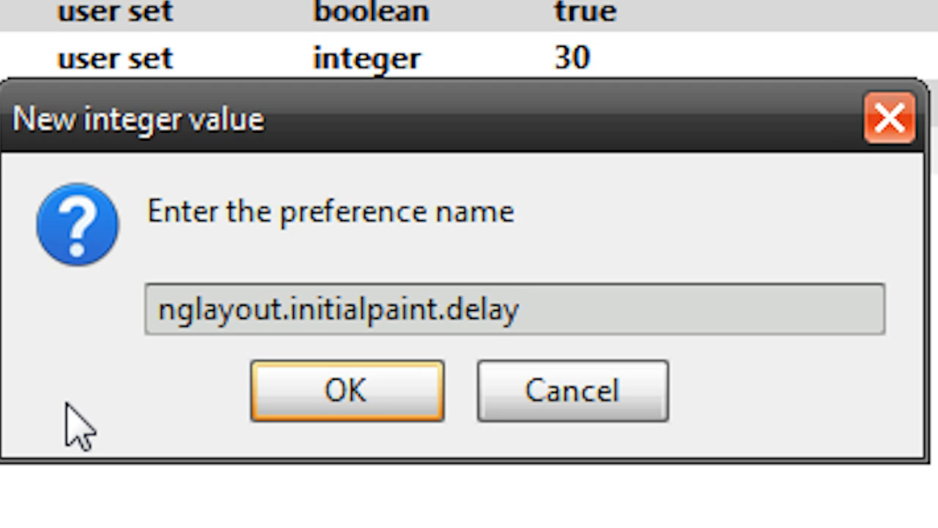
{"action": "left_click", "coordinate": [346, 390]}
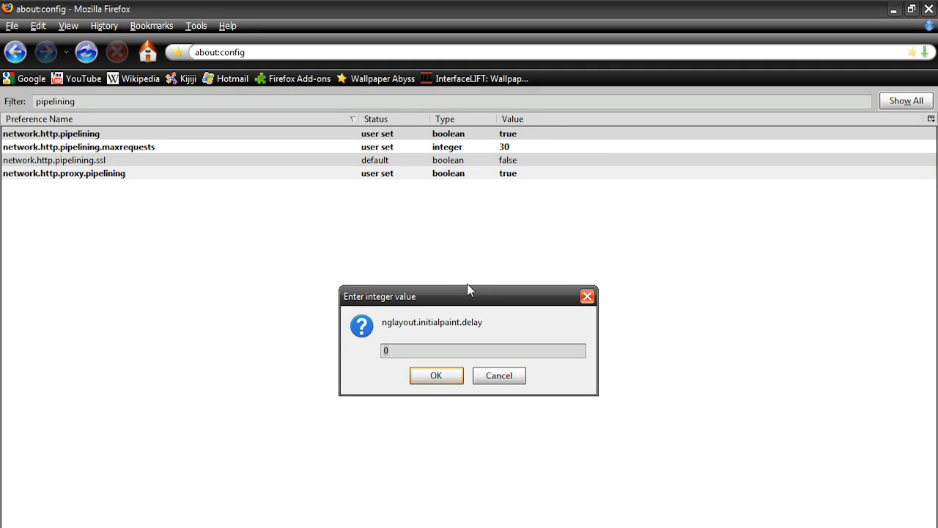
{"action": "left_click", "coordinate": [437, 375]}
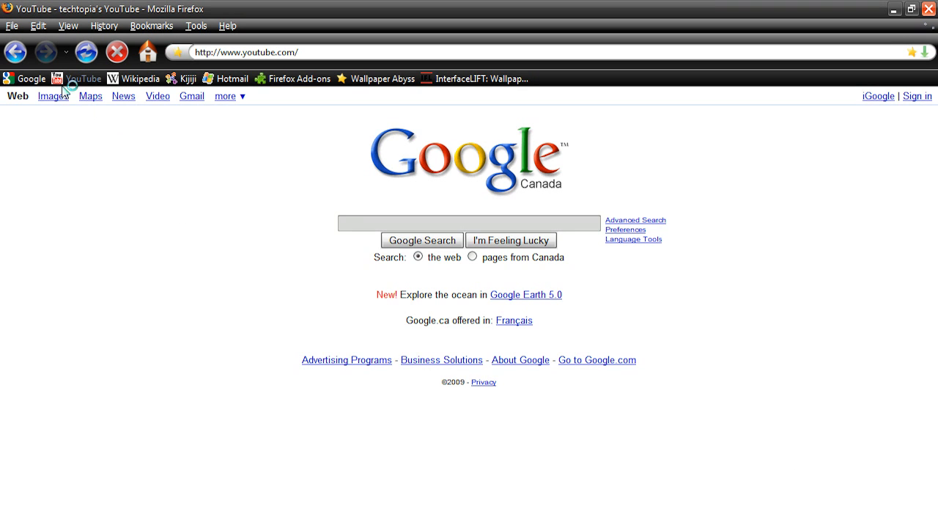
Step: Load a bookmarked site from the Bookmarks Toolbar to test the new settings
{"action": "left_click", "coordinate": [82, 79]}
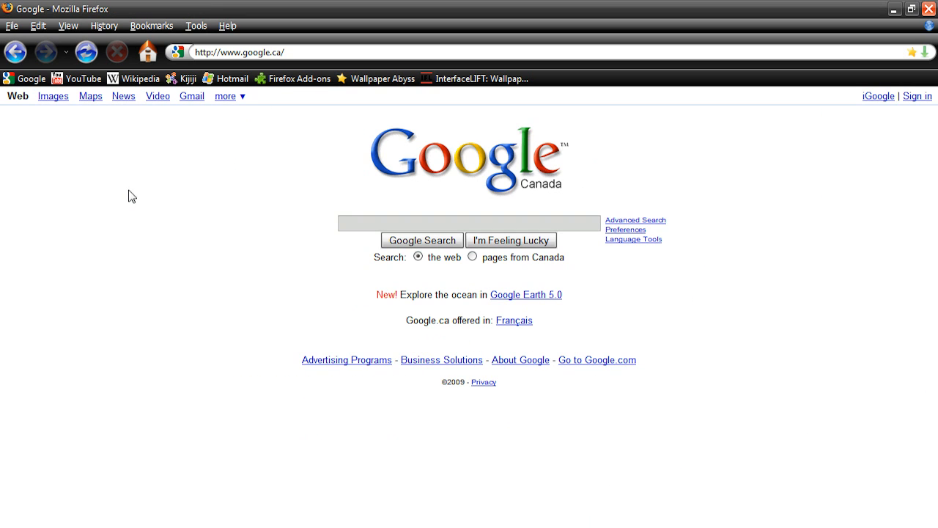
{"action": "mouse_move", "coordinate": [319, 166]}
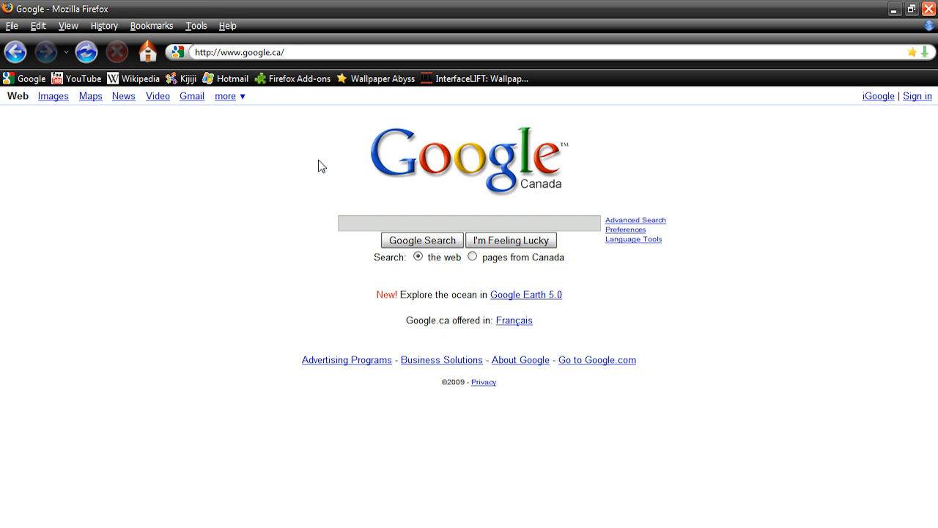
{"action": "mouse_move", "coordinate": [676, 157]}
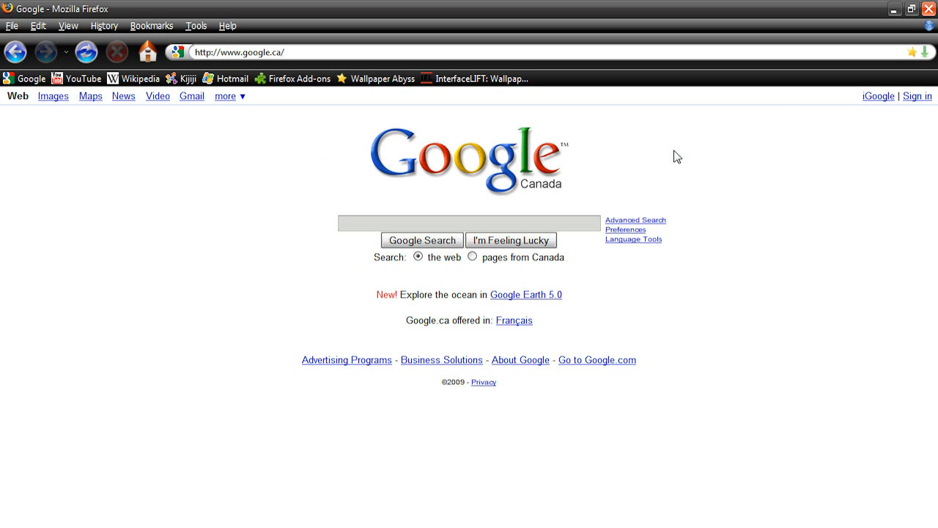
{"action": "mouse_move", "coordinate": [286, 126]}
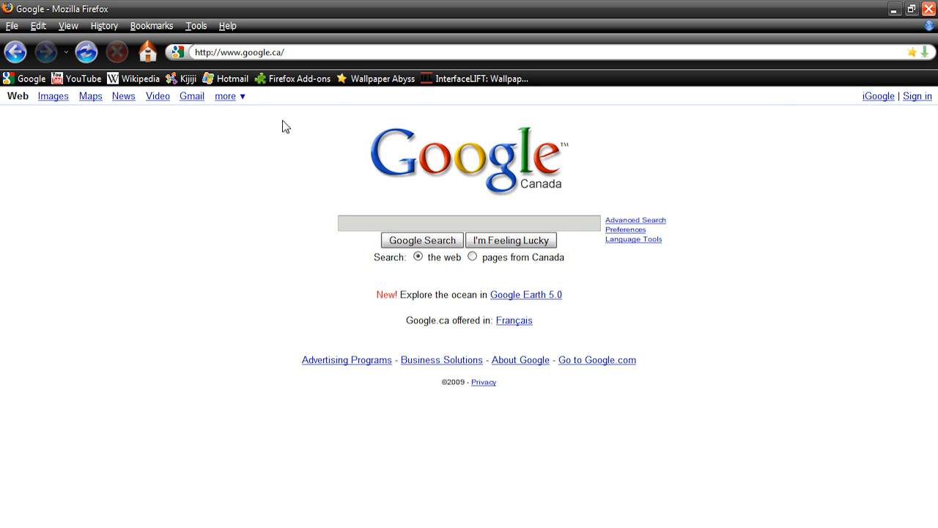